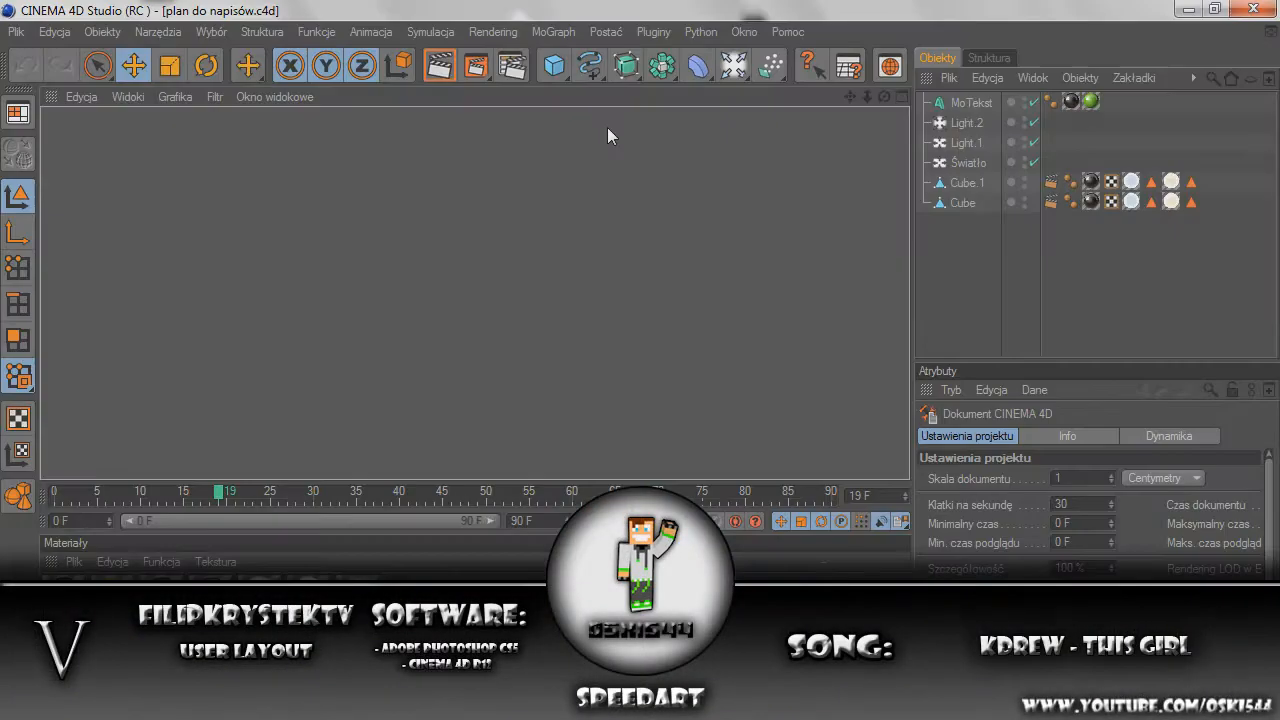
- Set the Render Settings save options and give the MoText 'FilipKrzystekTV' a bold font
left_click(970, 102)
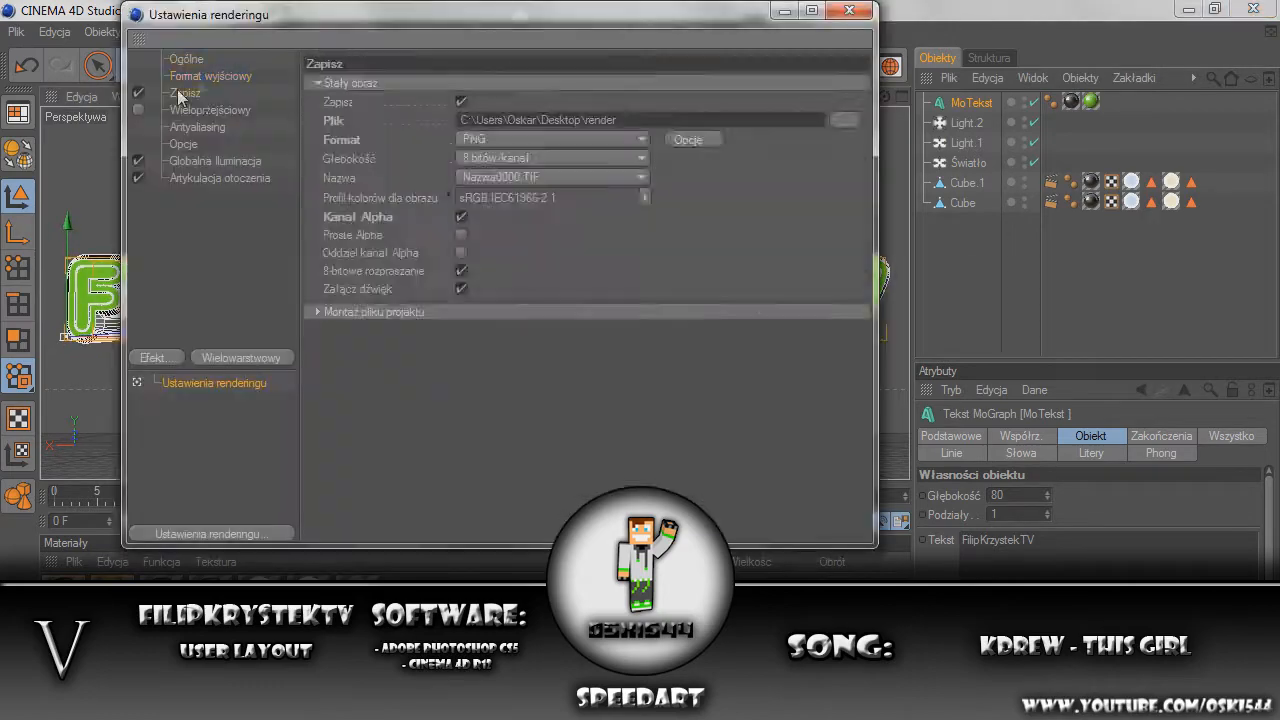
left_click(849, 11)
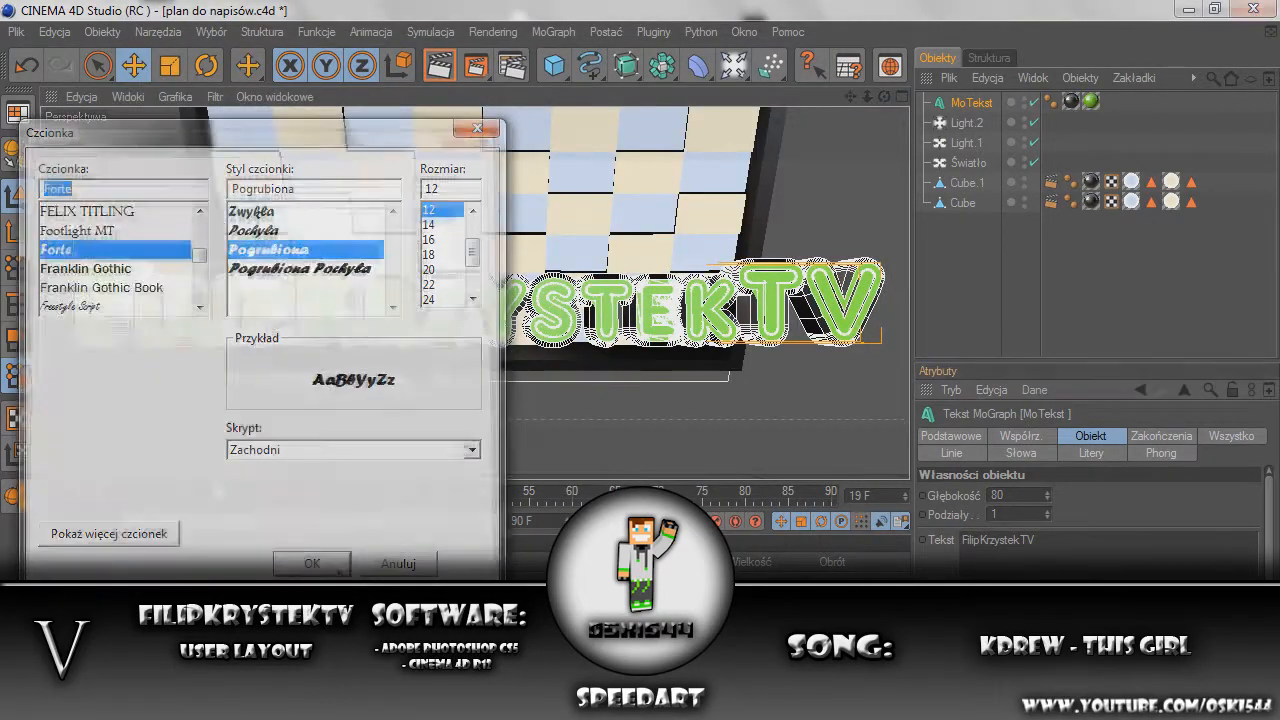
left_click(312, 563)
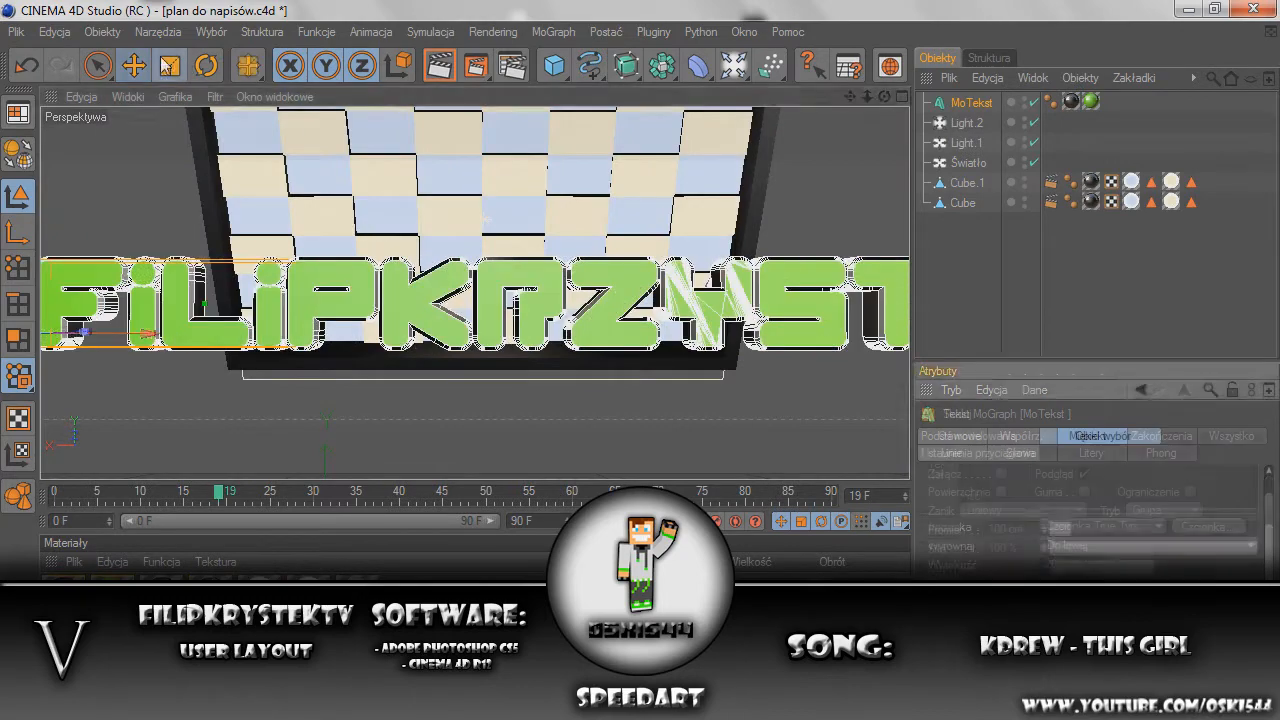
- Apply a blue material to the name text, render it, and close Cinema 4D
left_click(133, 65)
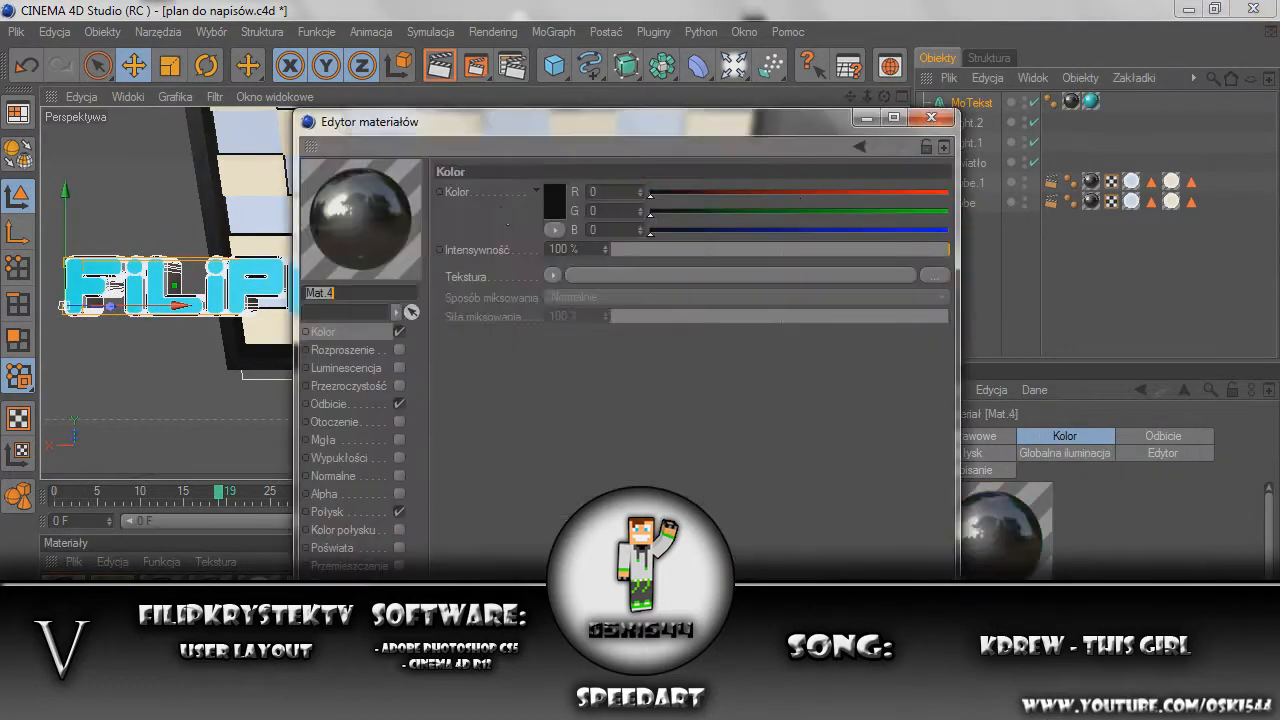
left_click(930, 118)
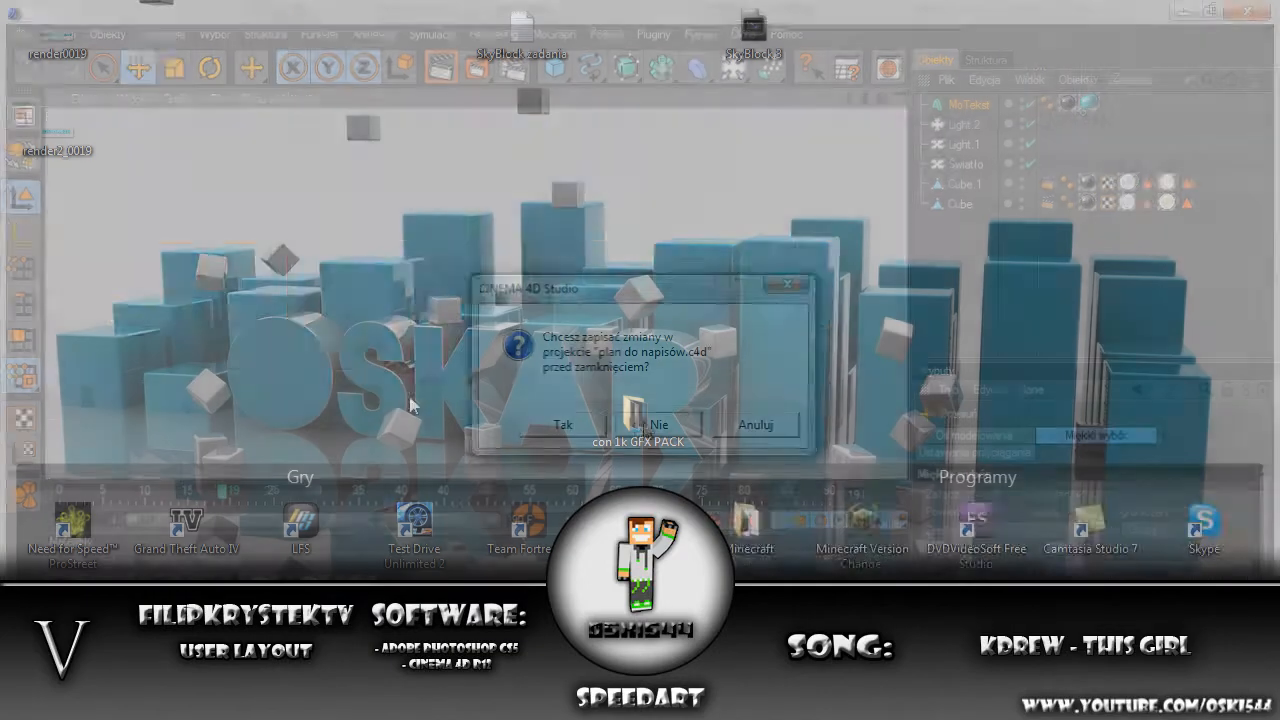
- Add a textured Bevel and Emboss to the blue name text and free-transform one letter part
left_click(658, 424)
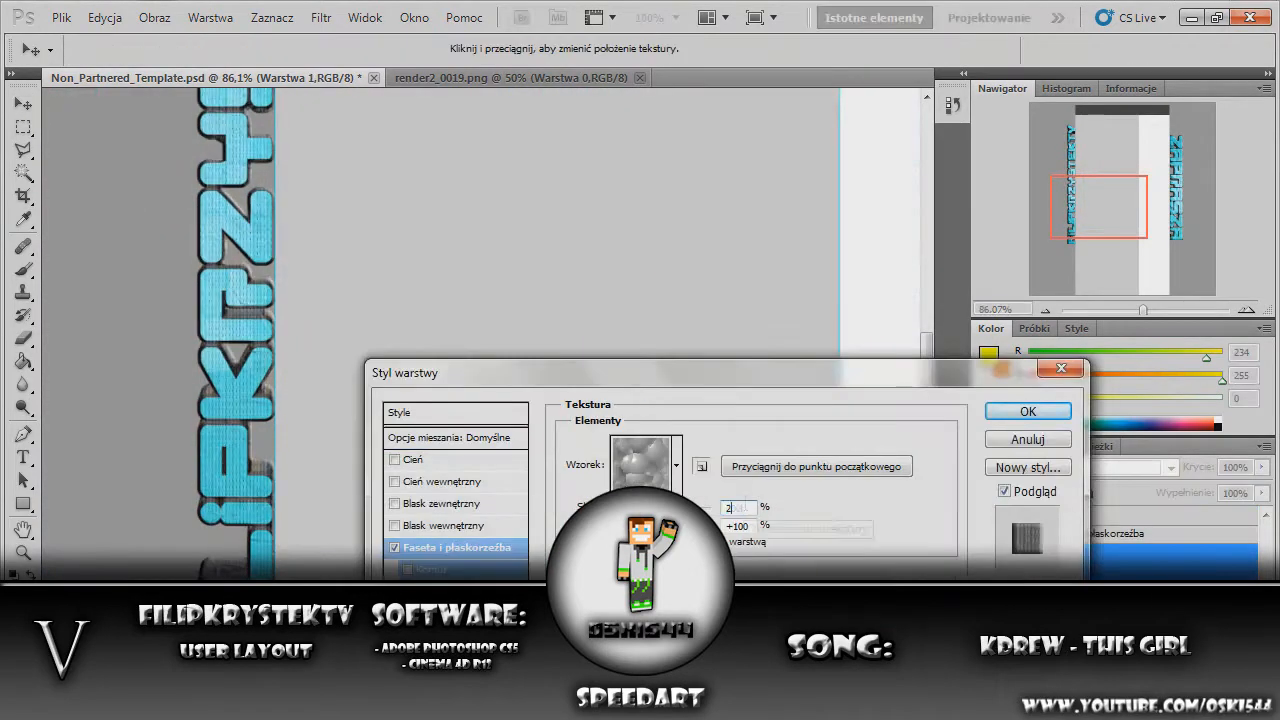
left_click(1027, 411)
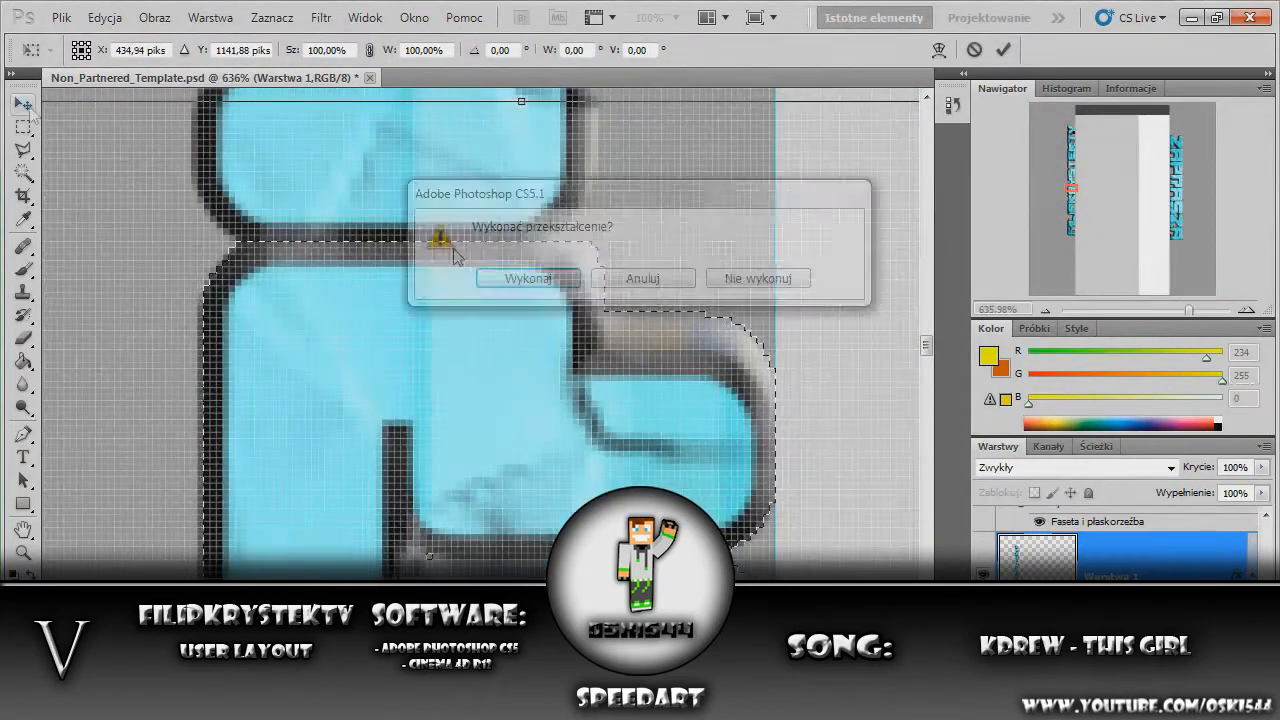
left_click(527, 278)
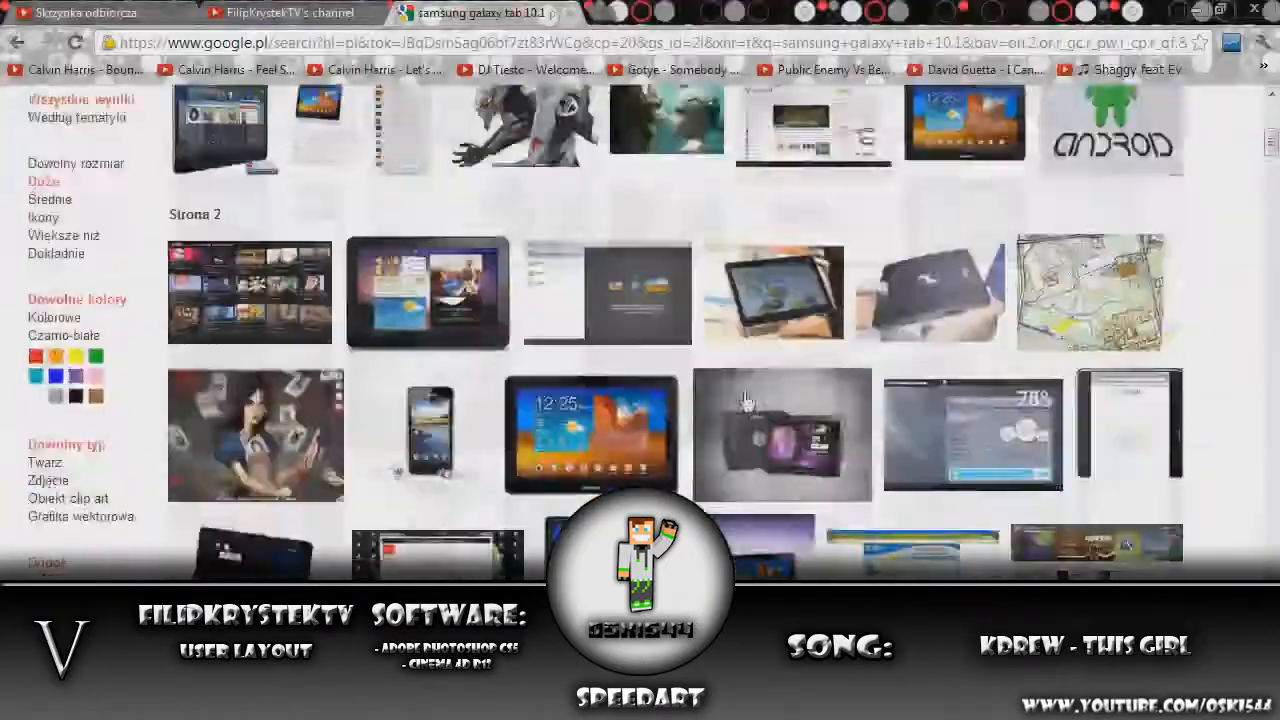
- Search Google Images for a large 'samsung galaxy tab 10.1' picture
left_click(289, 13)
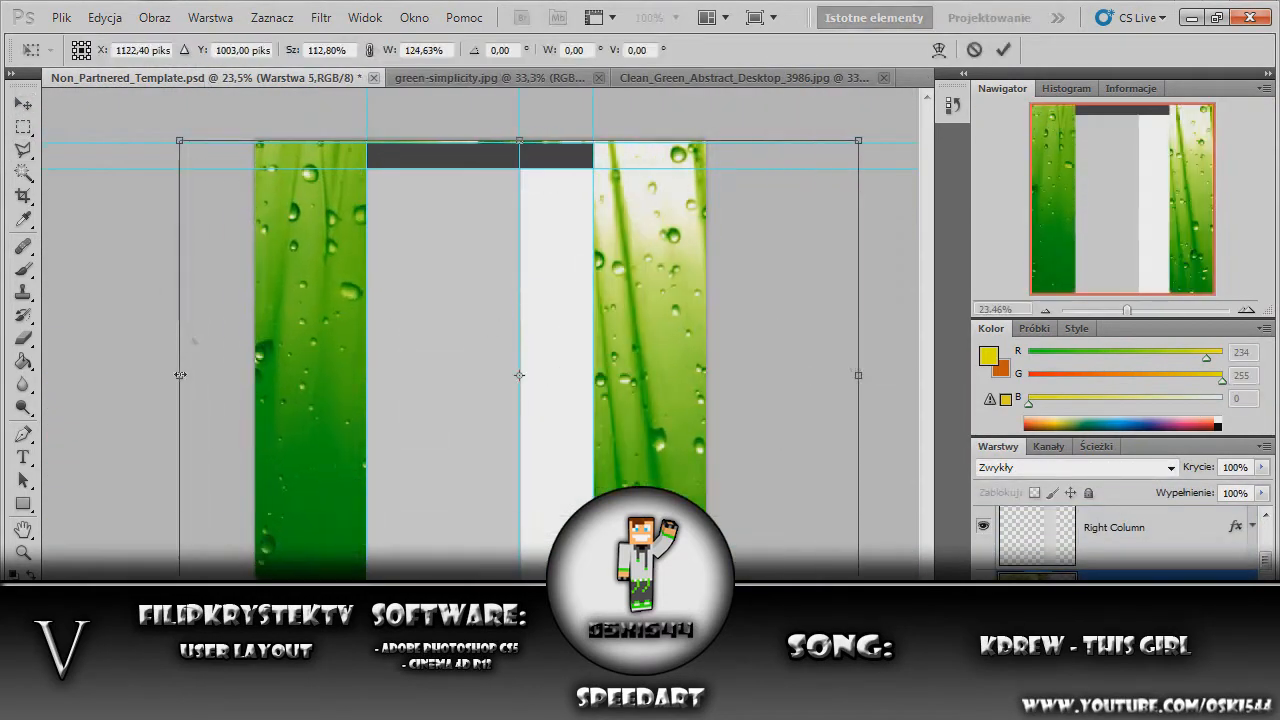
- Resize the green water-drop background, add a pattern overlay, and set a Lighten blend mode
left_click(460, 78)
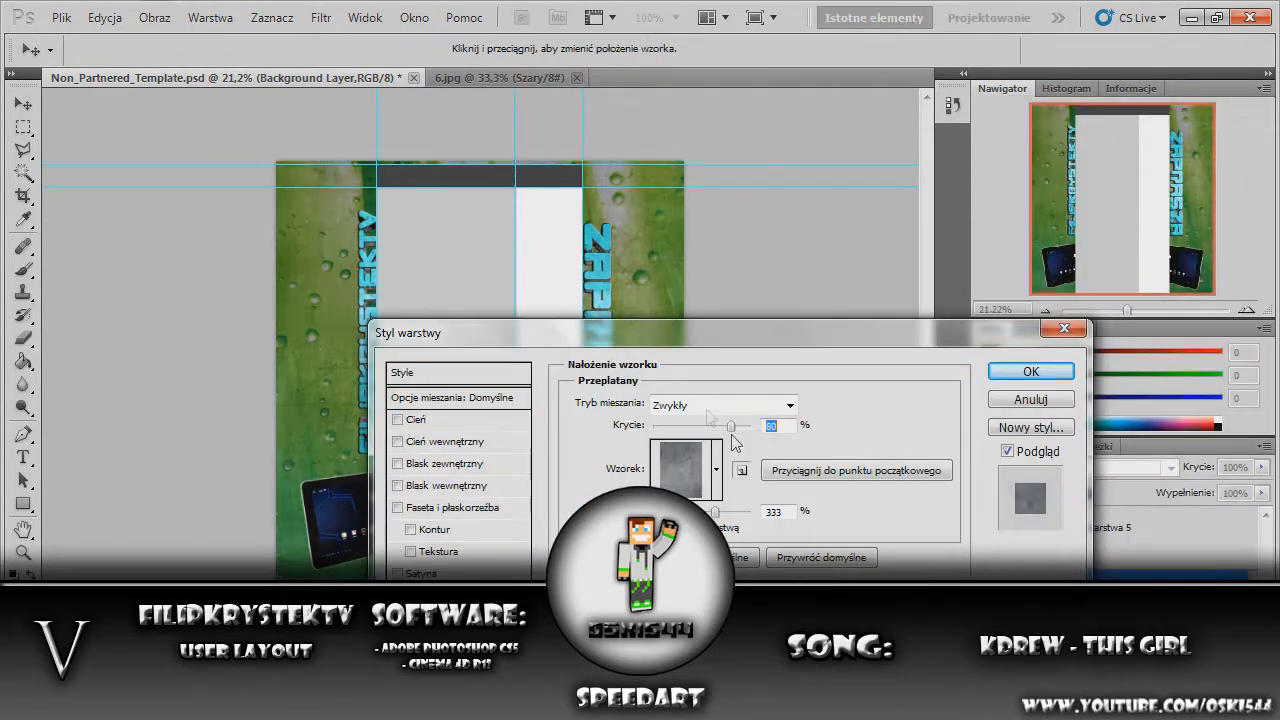
left_click(1030, 371)
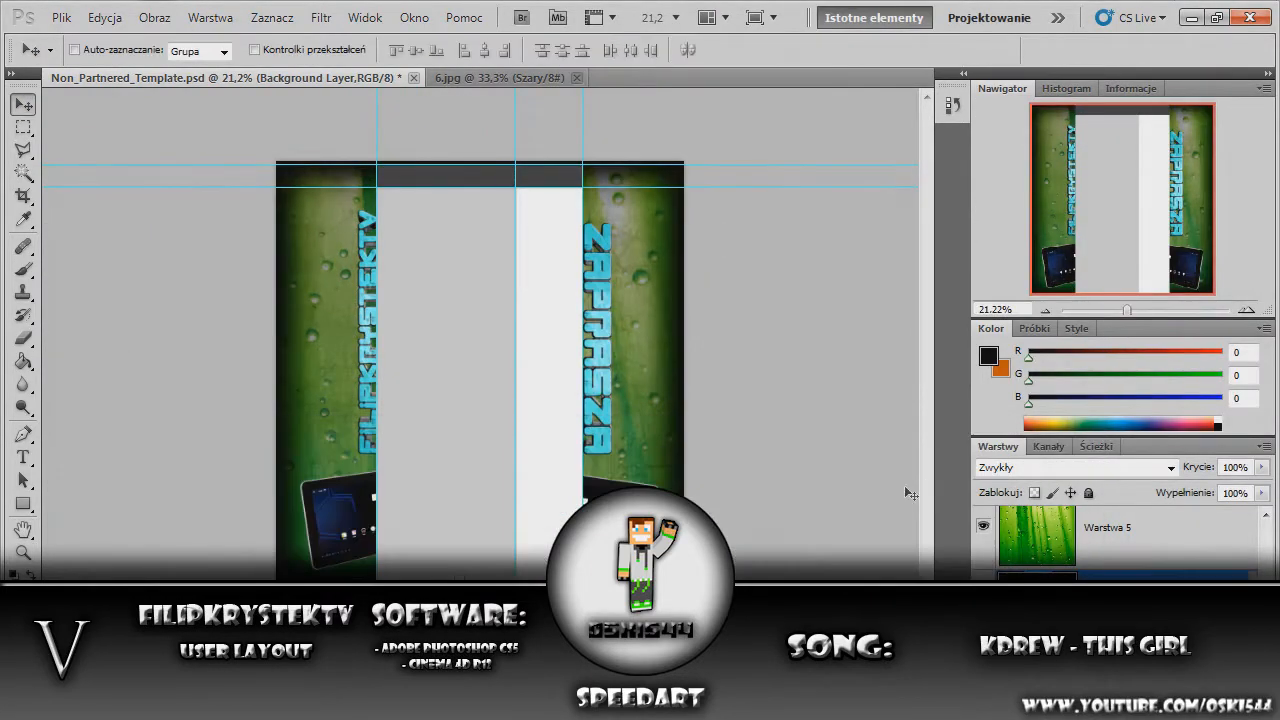
left_click(61, 17)
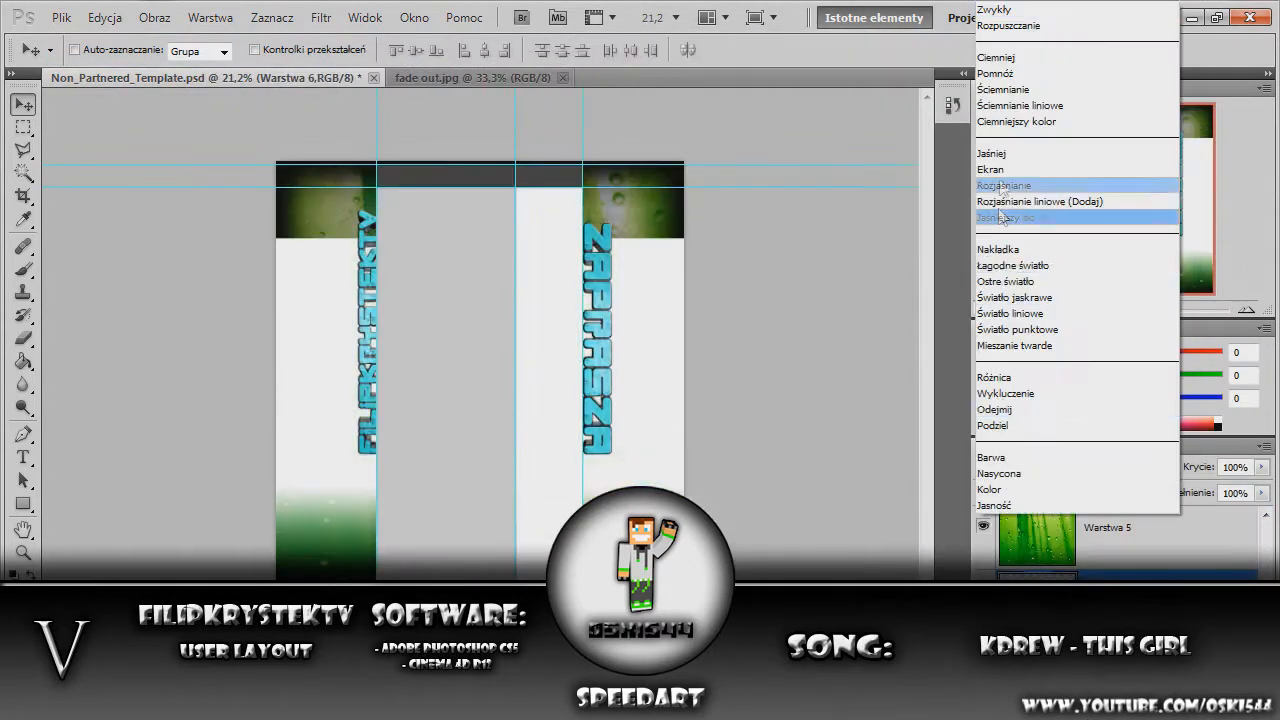
left_click(994, 73)
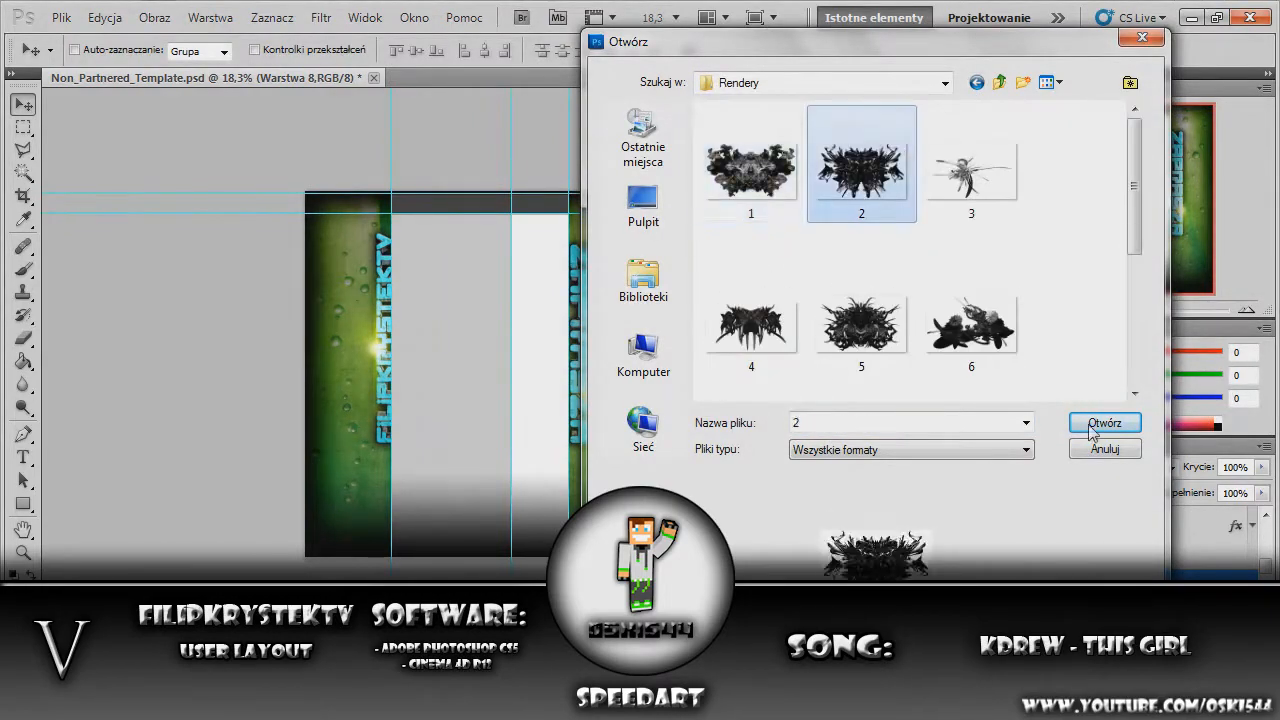
- Open an ink render, then browse to the GFX pack's Cinema 4d renders folder
left_click(1104, 422)
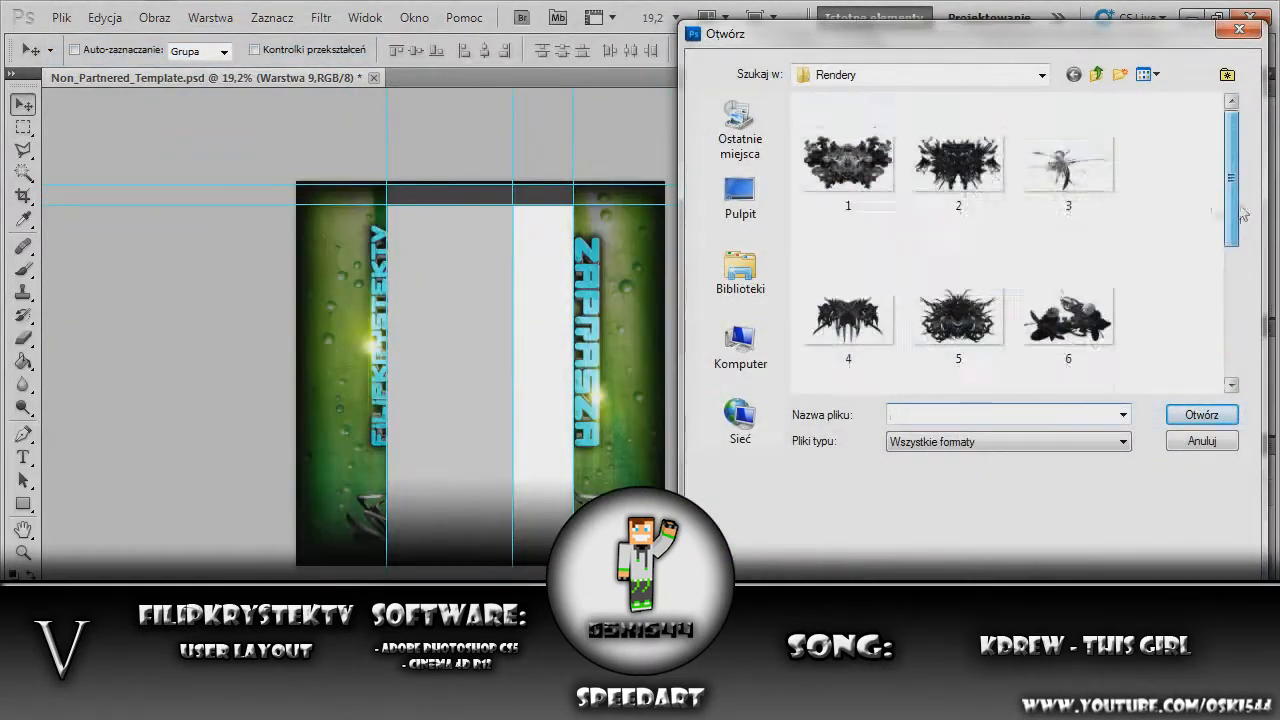
left_click(1095, 74)
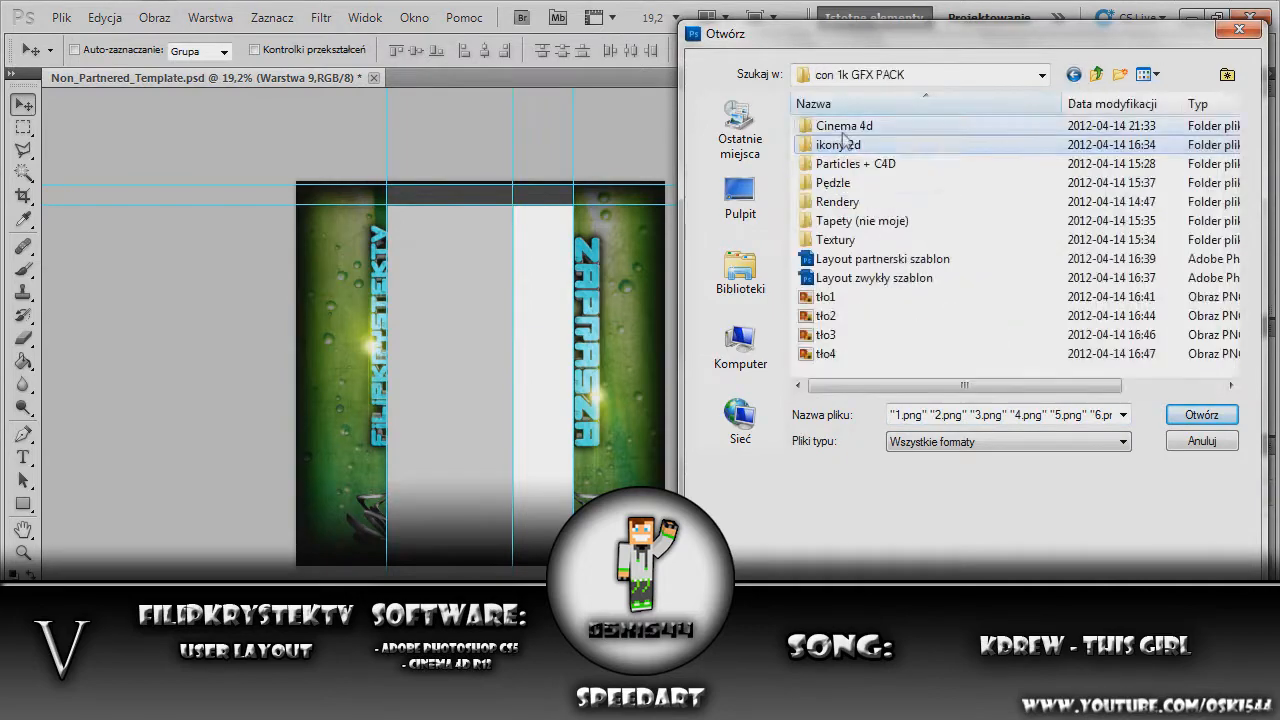
left_click(825, 353)
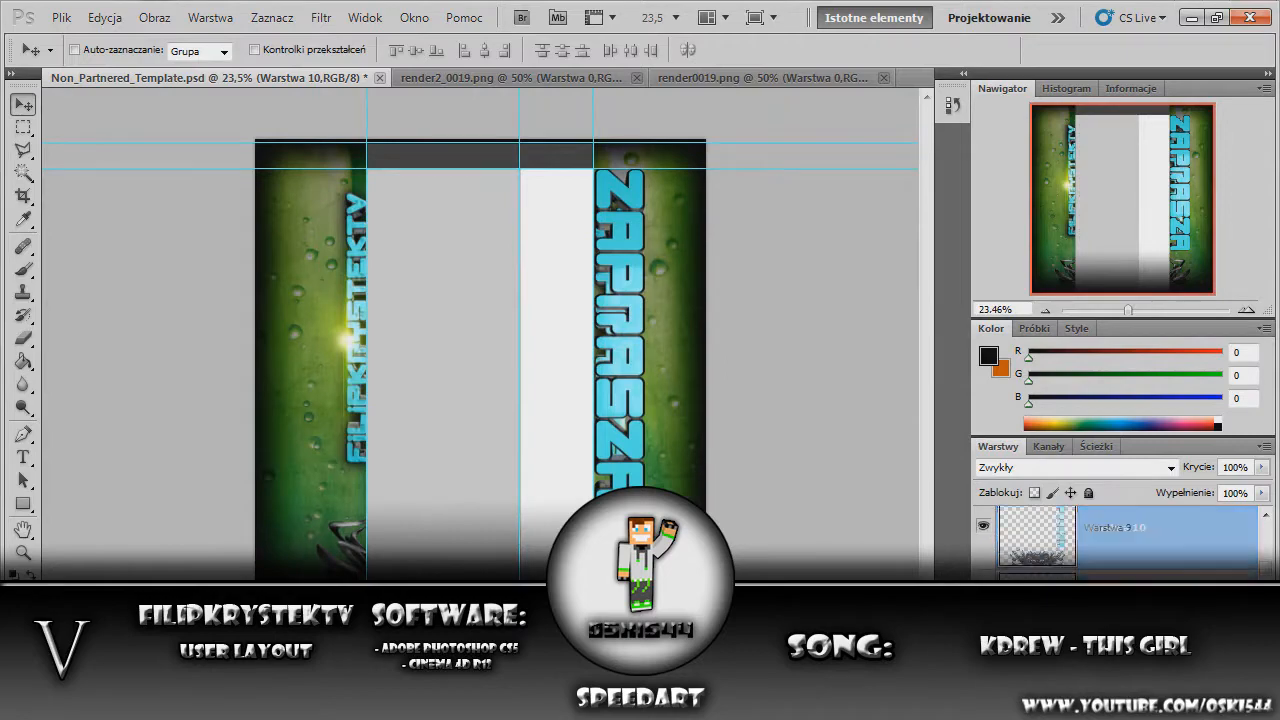
- Place and transform the renders and a tablet copy into the columns
left_click(500, 78)
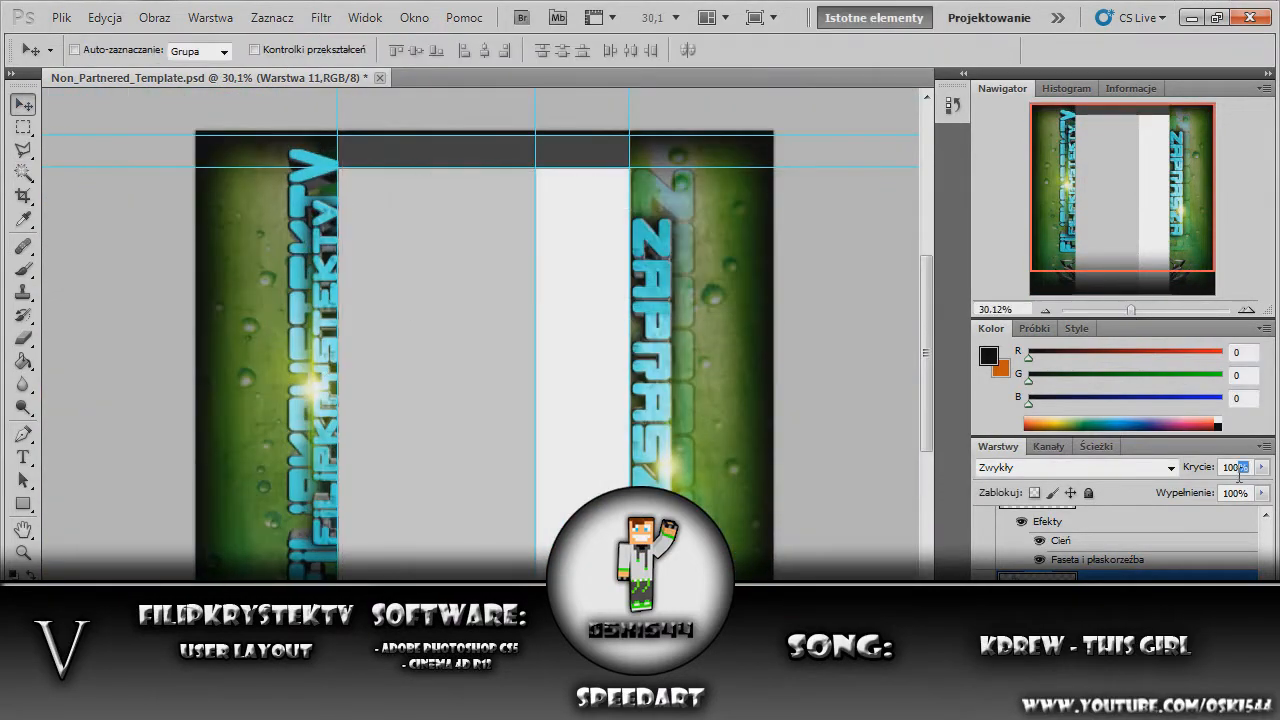
left_click(560, 78)
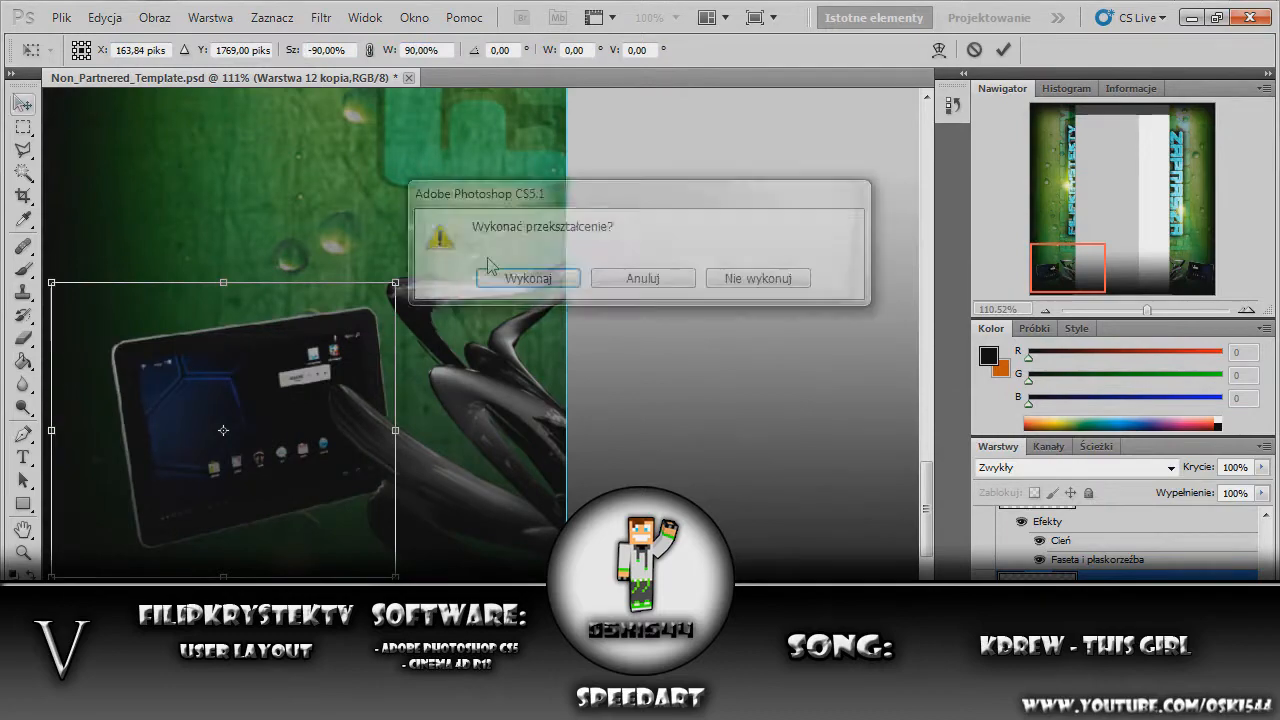
left_click(527, 278)
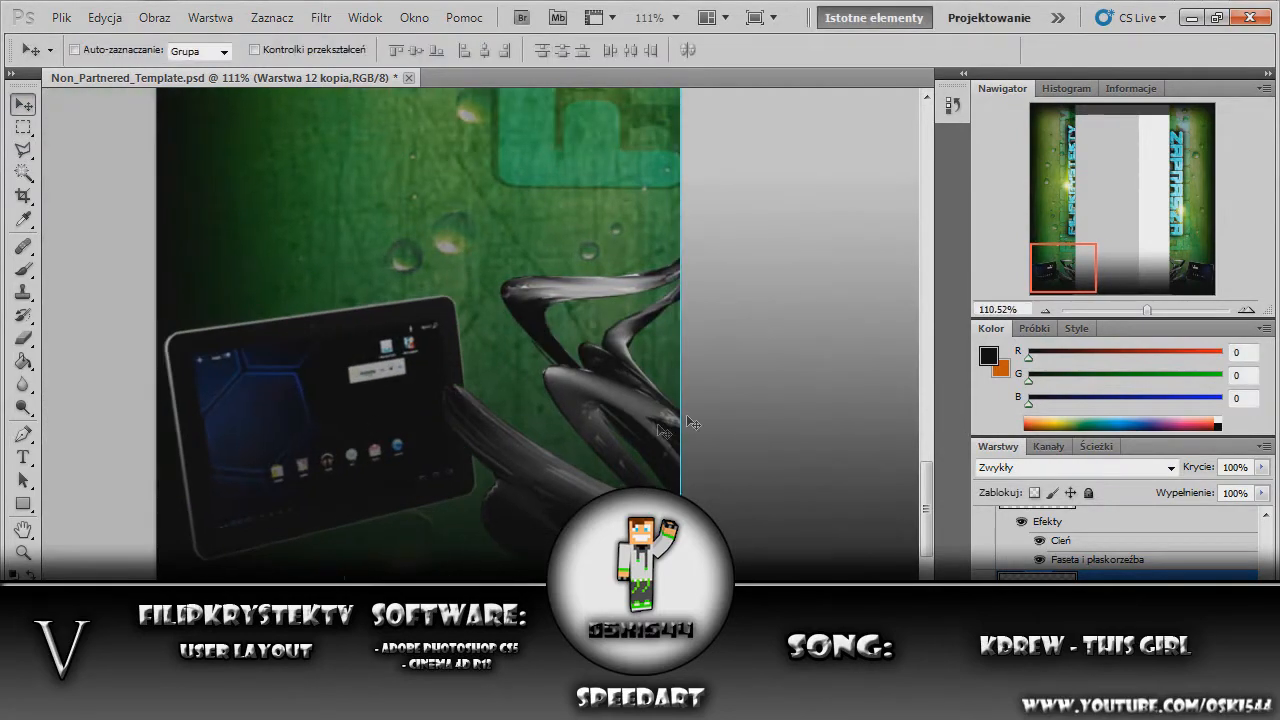
- Open the con 1k GFX PACK folder, then save the layout as a JPEG
left_click(61, 17)
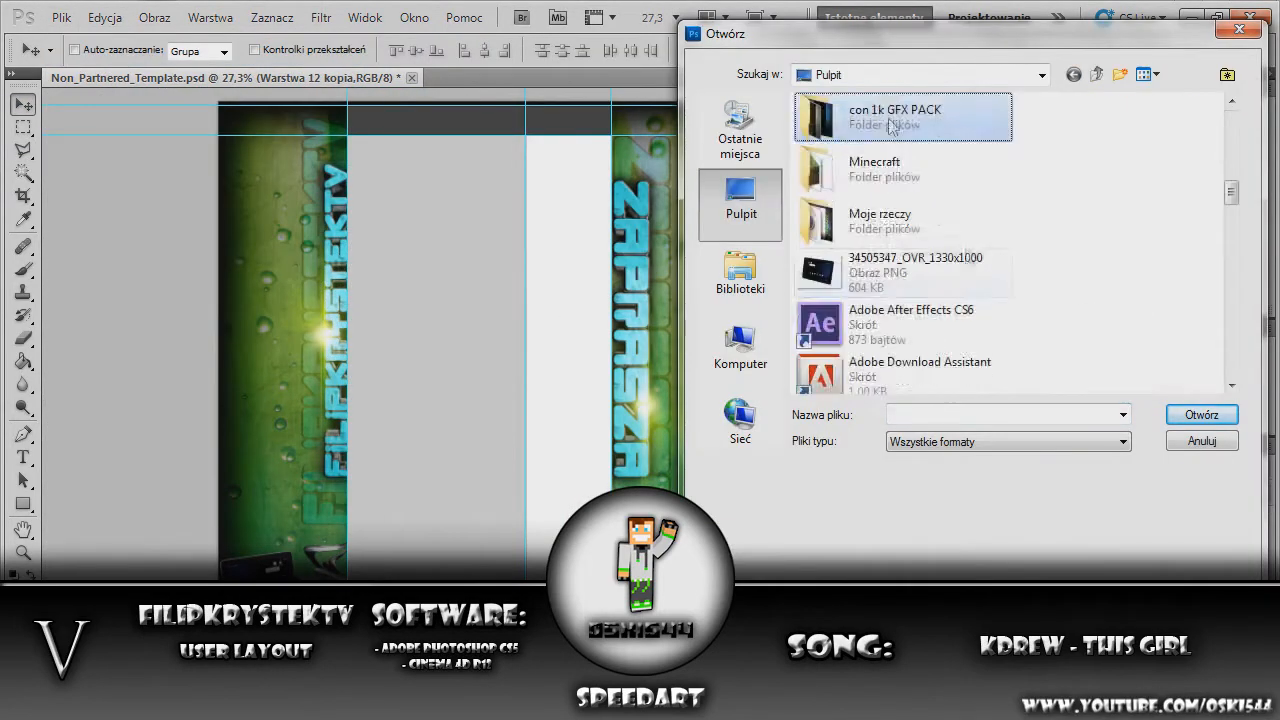
double_click(894, 117)
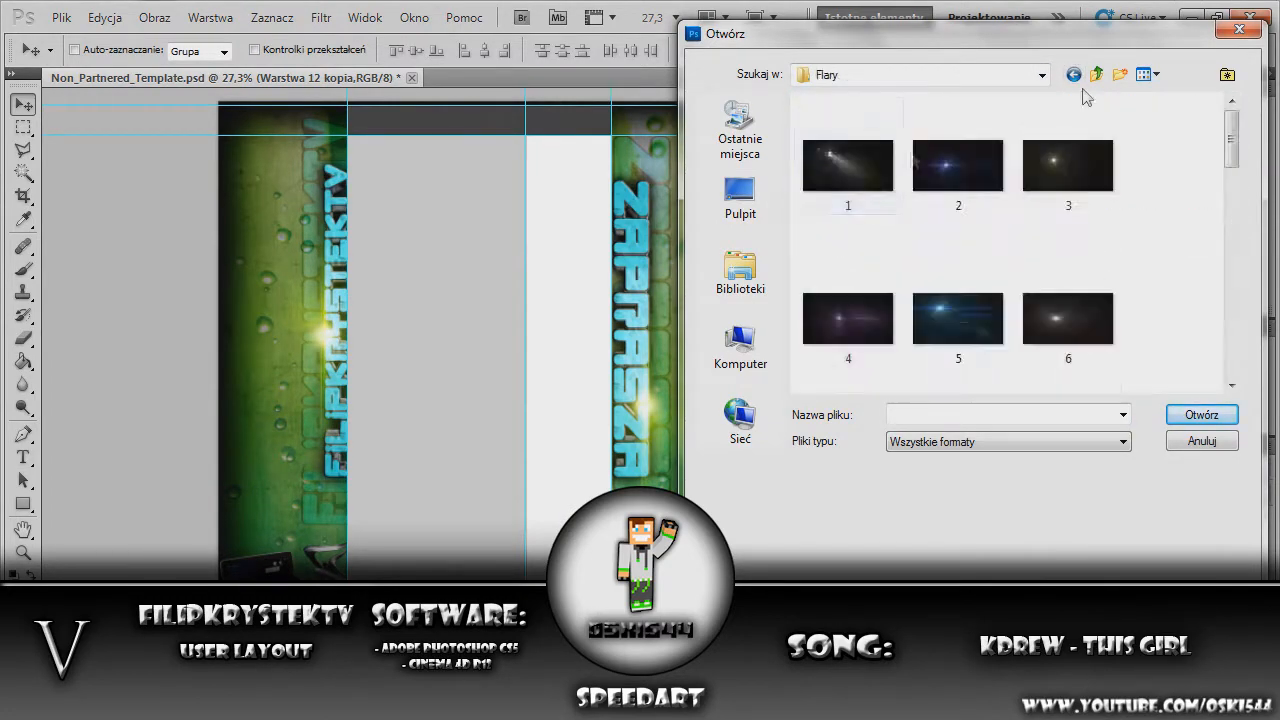
left_click(61, 17)
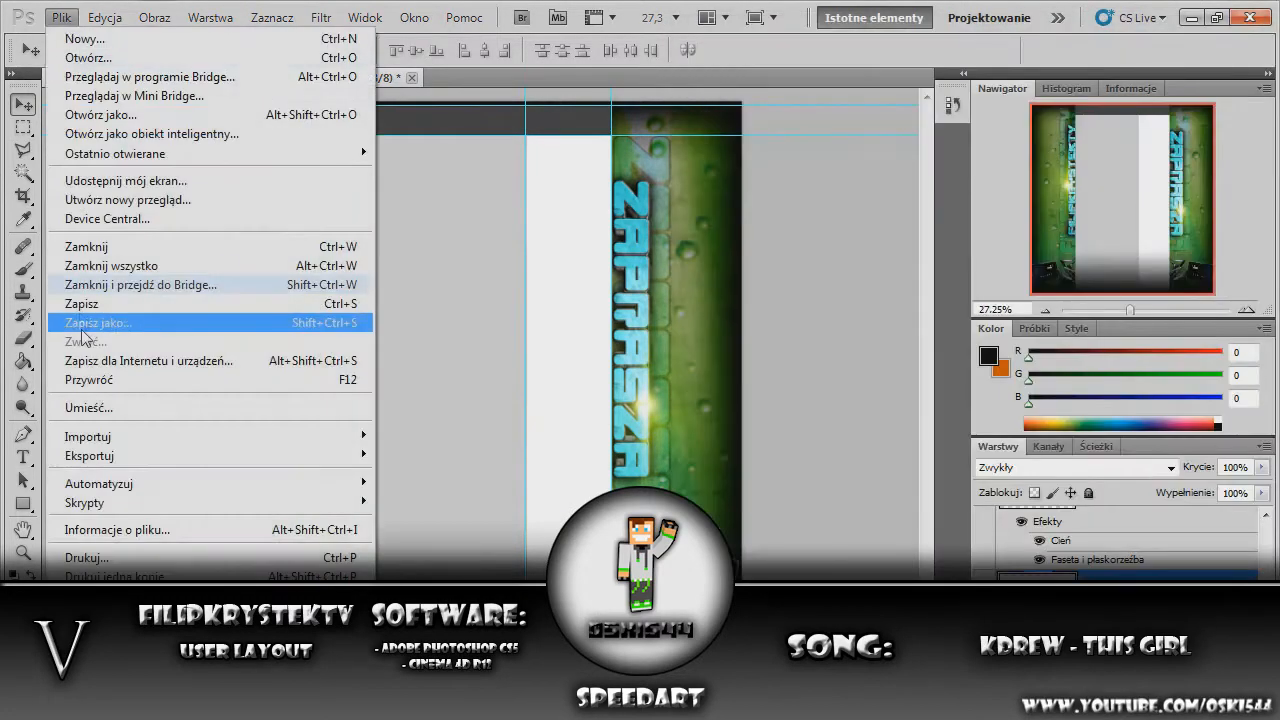
left_click(98, 322)
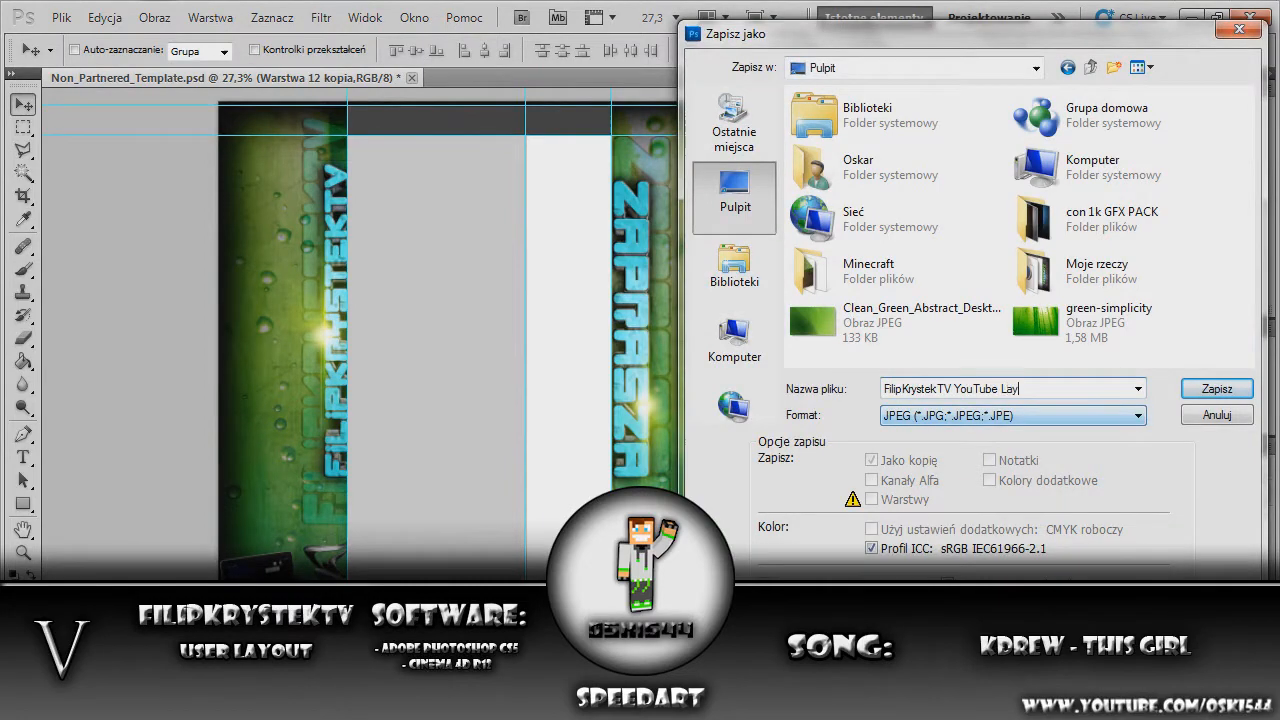
left_click(1216, 388)
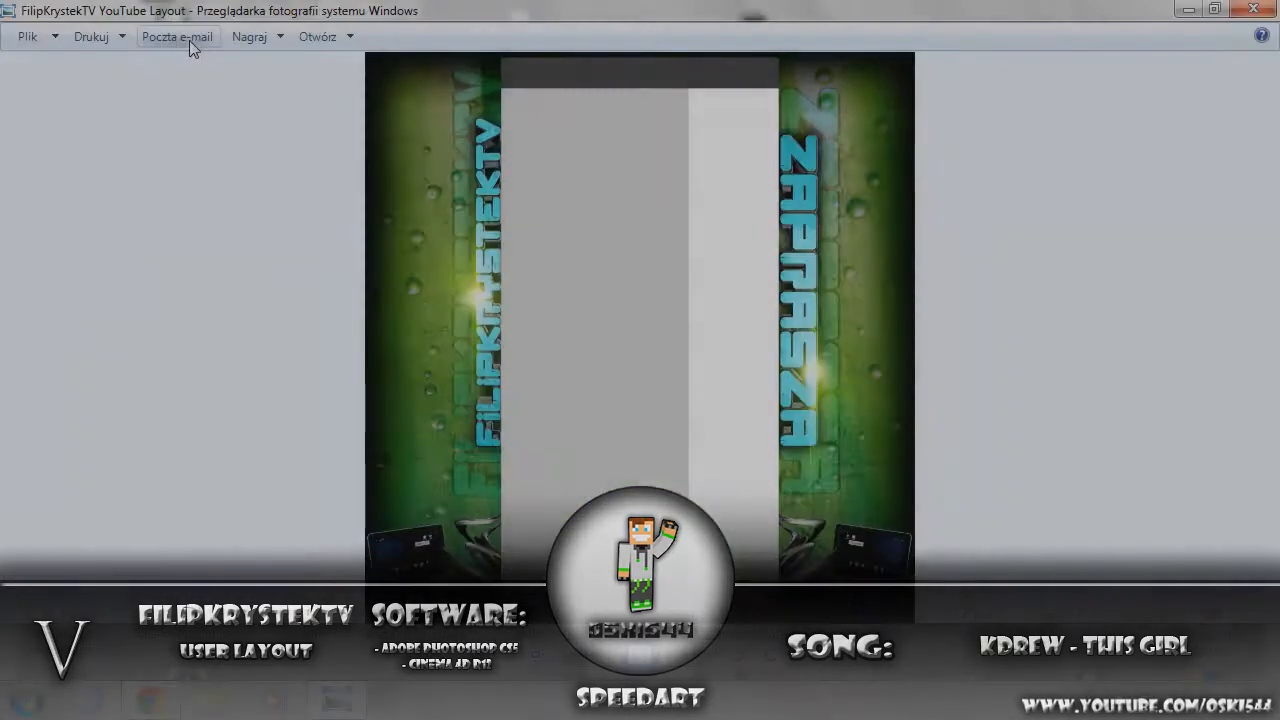